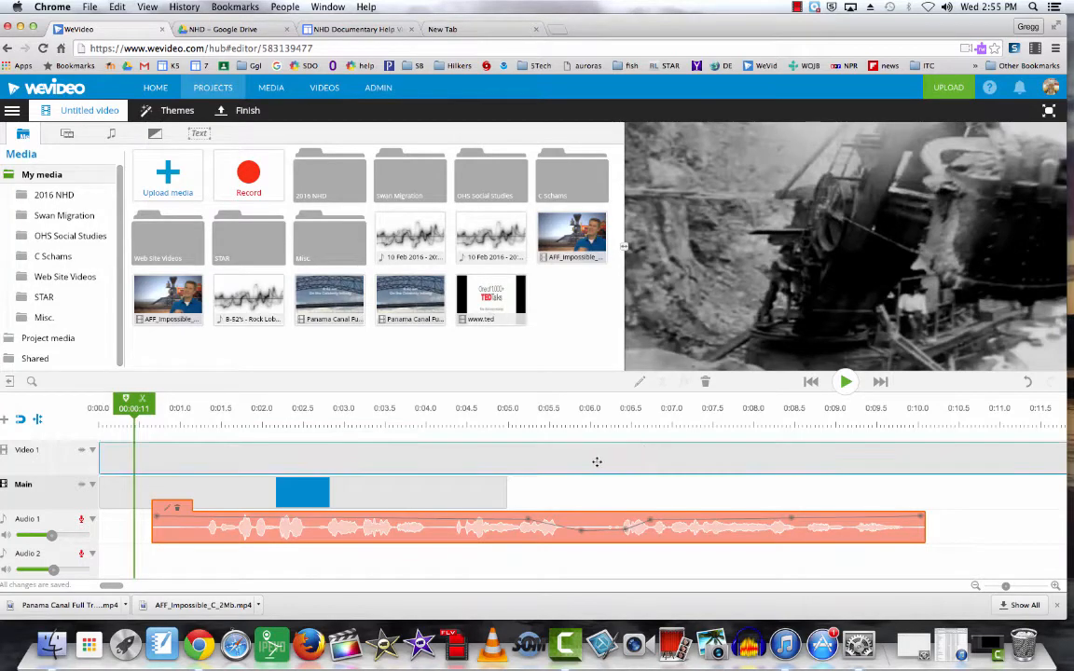
{"action": "mouse_move", "coordinate": [779, 532]}
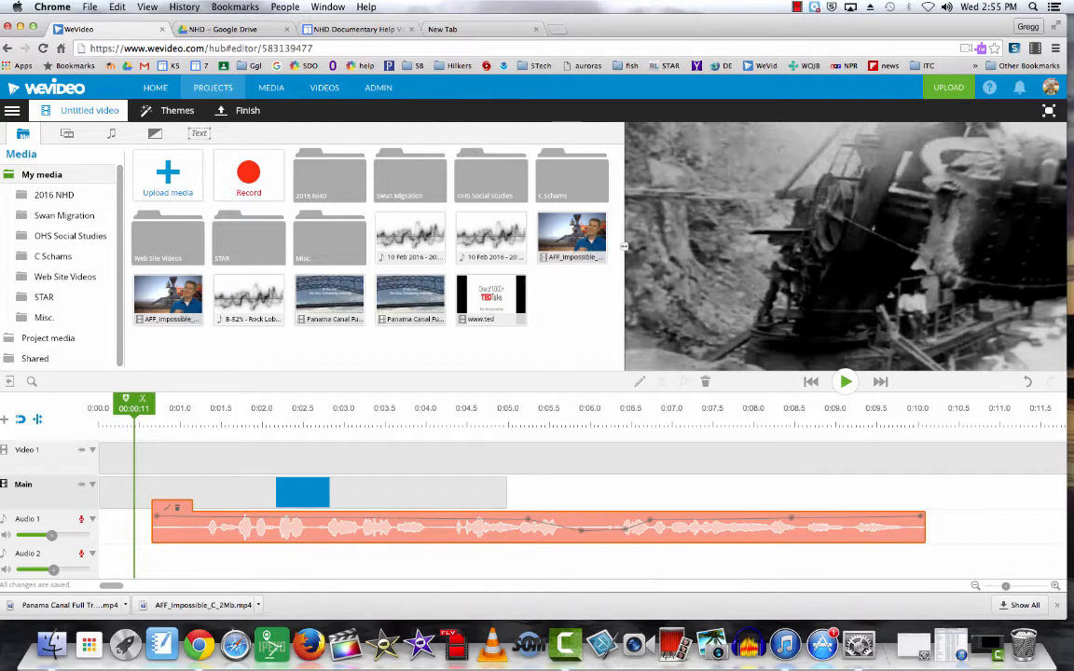
{"action": "mouse_move", "coordinate": [787, 489]}
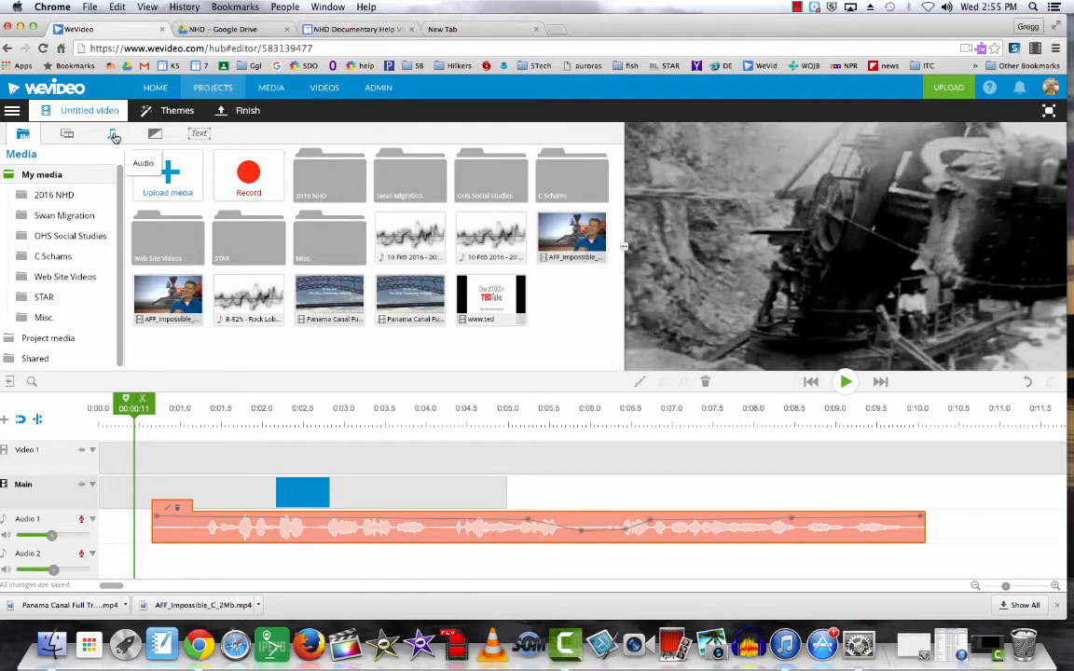
Step: Browse the free music library into the Action, Speed, Fast category
{"action": "left_click", "coordinate": [112, 134]}
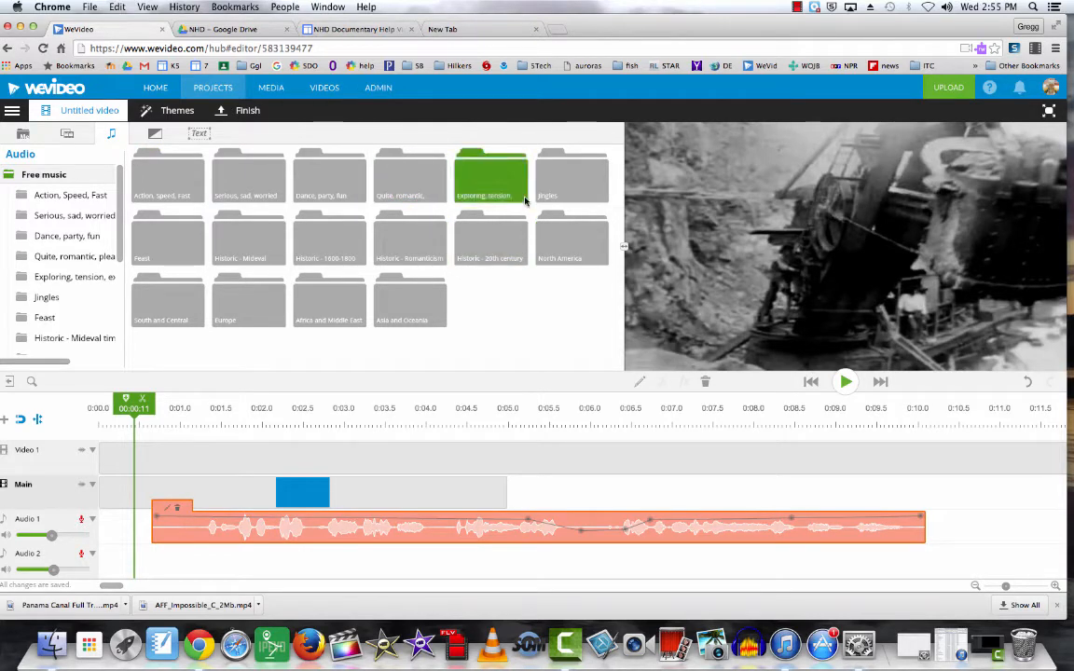
{"action": "left_click", "coordinate": [168, 298]}
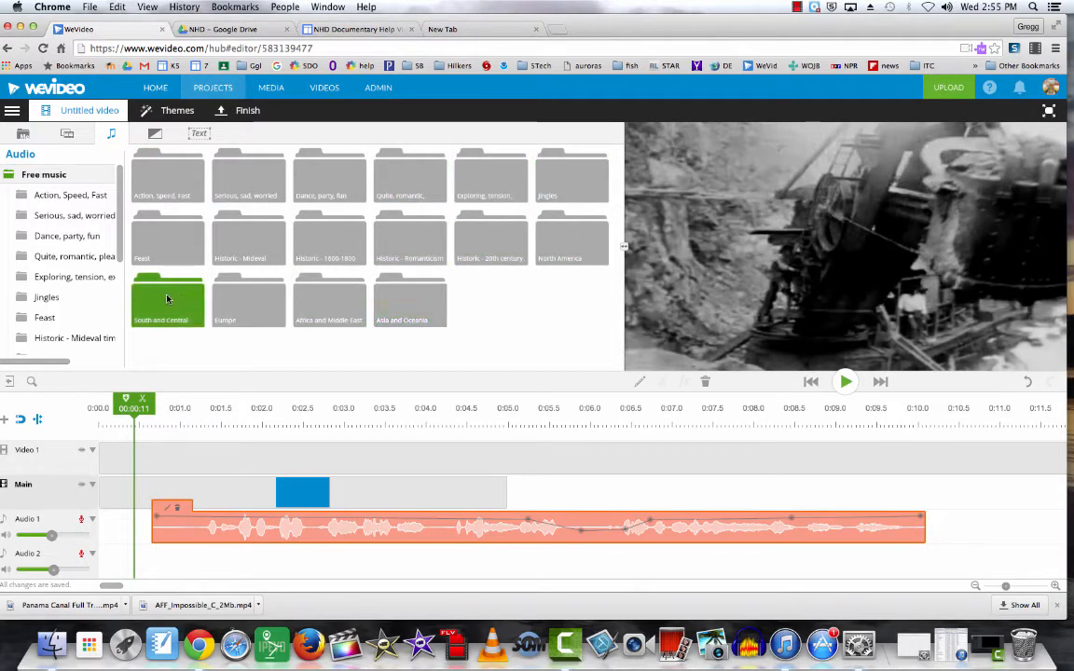
{"action": "left_click", "coordinate": [328, 238]}
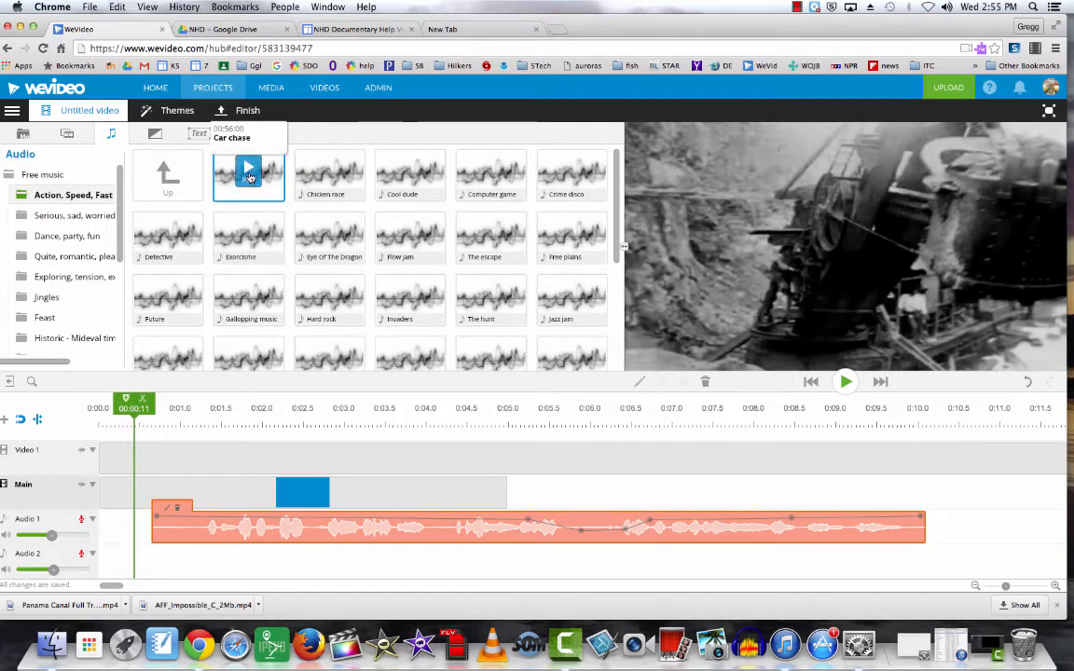
Step: Preview the Car chase and Eye Of The Dragon tracks, then stop playback
{"action": "left_click", "coordinate": [248, 176]}
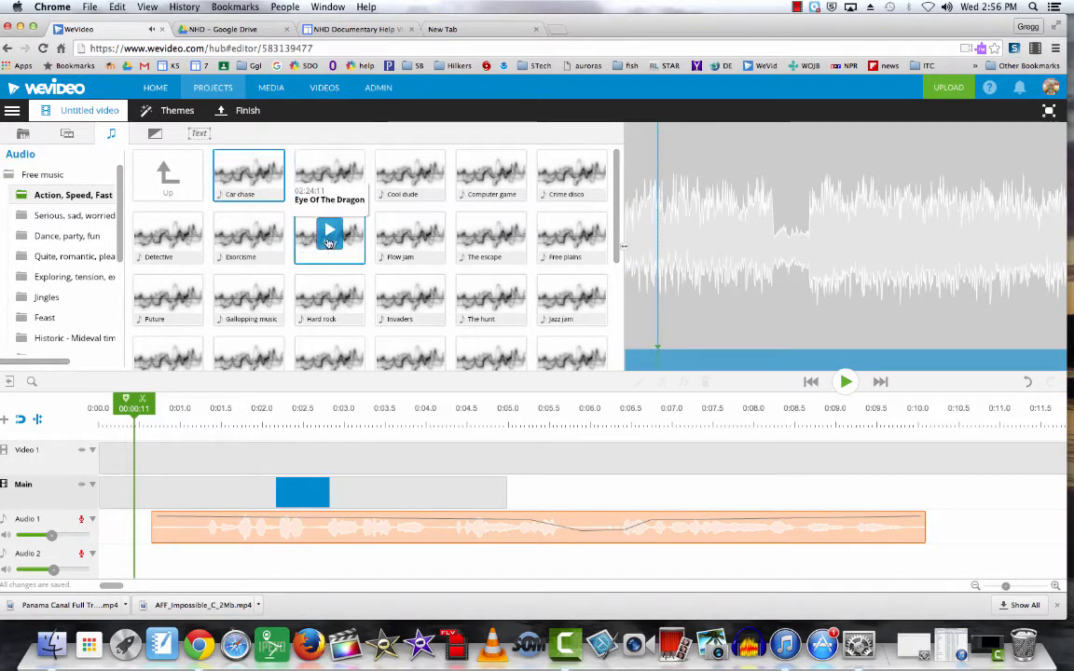
{"action": "left_click", "coordinate": [328, 232]}
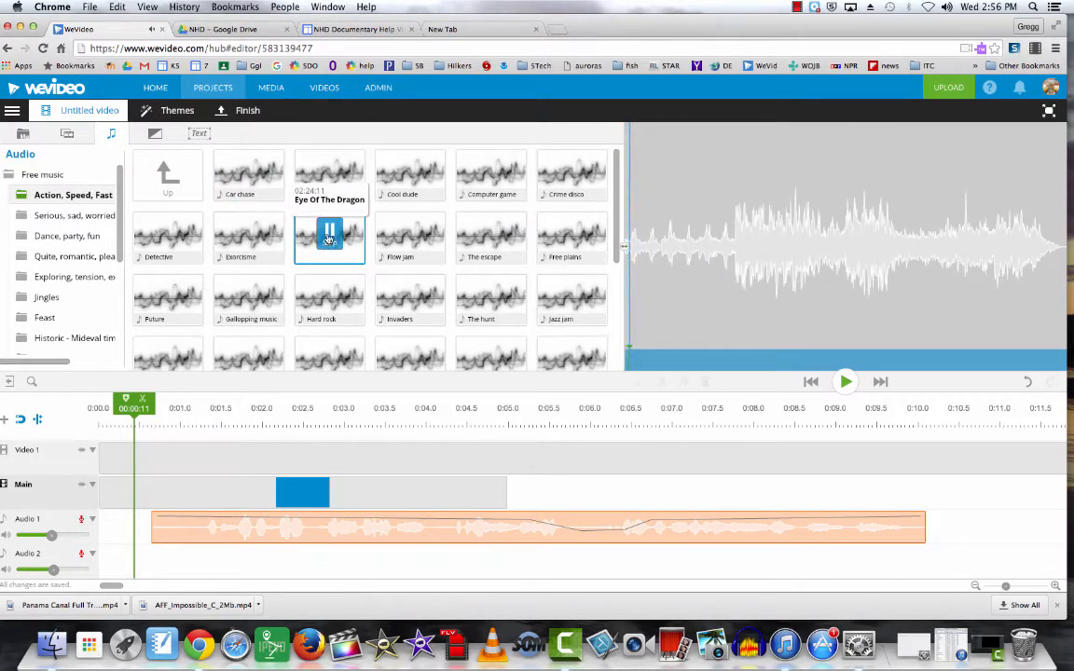
{"action": "left_click", "coordinate": [410, 239]}
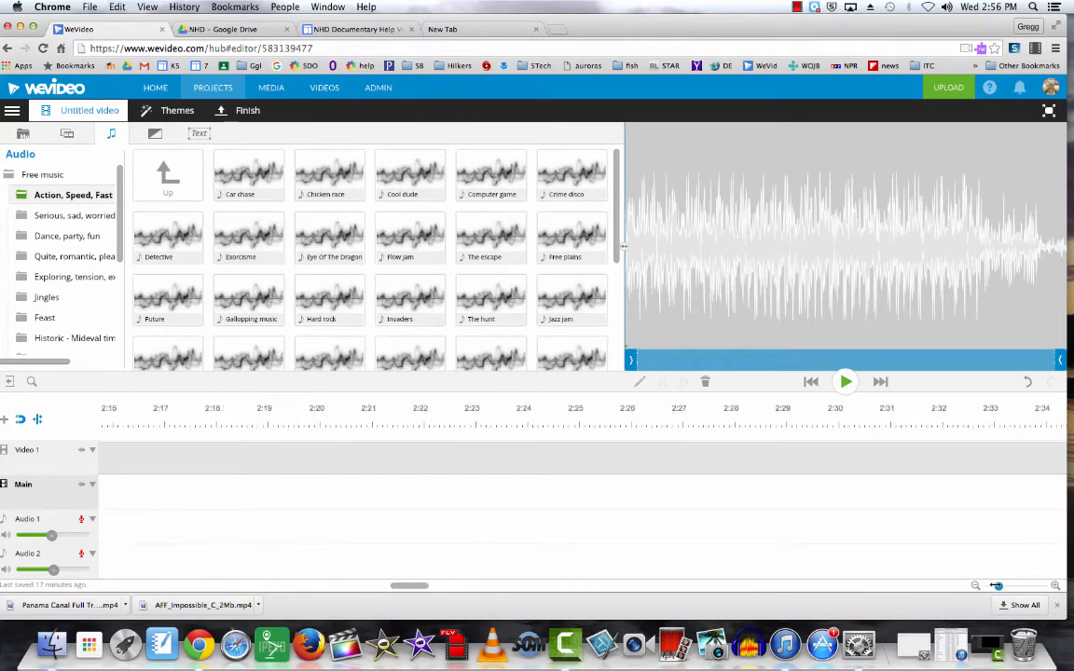
Step: Place Flow jam on Audio 2 and give it a 2.5-second fade-out
{"action": "left_click_drag", "start_coordinate": [410, 586], "coordinate": [724, 585]}
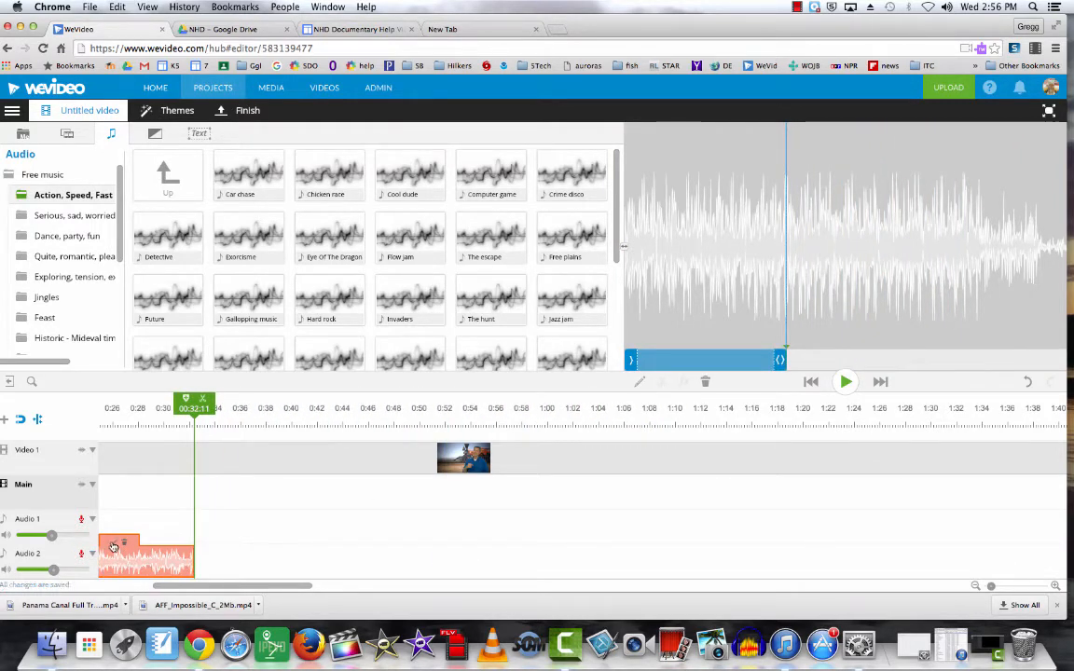
{"action": "double_click", "coordinate": [146, 556]}
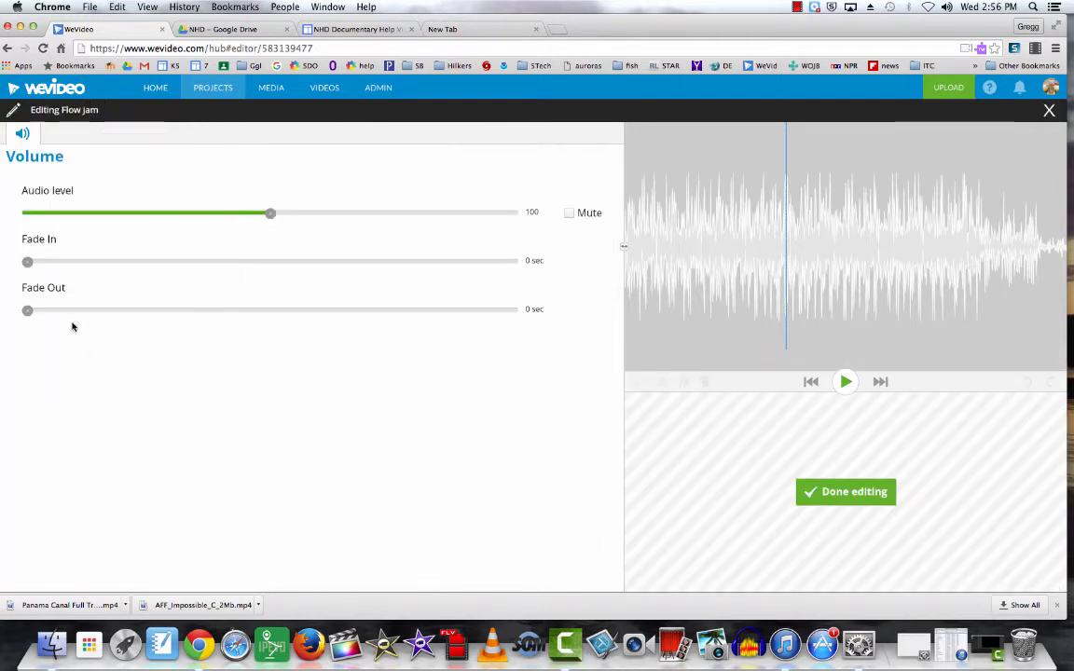
{"action": "left_click_drag", "start_coordinate": [26, 310], "coordinate": [270, 309]}
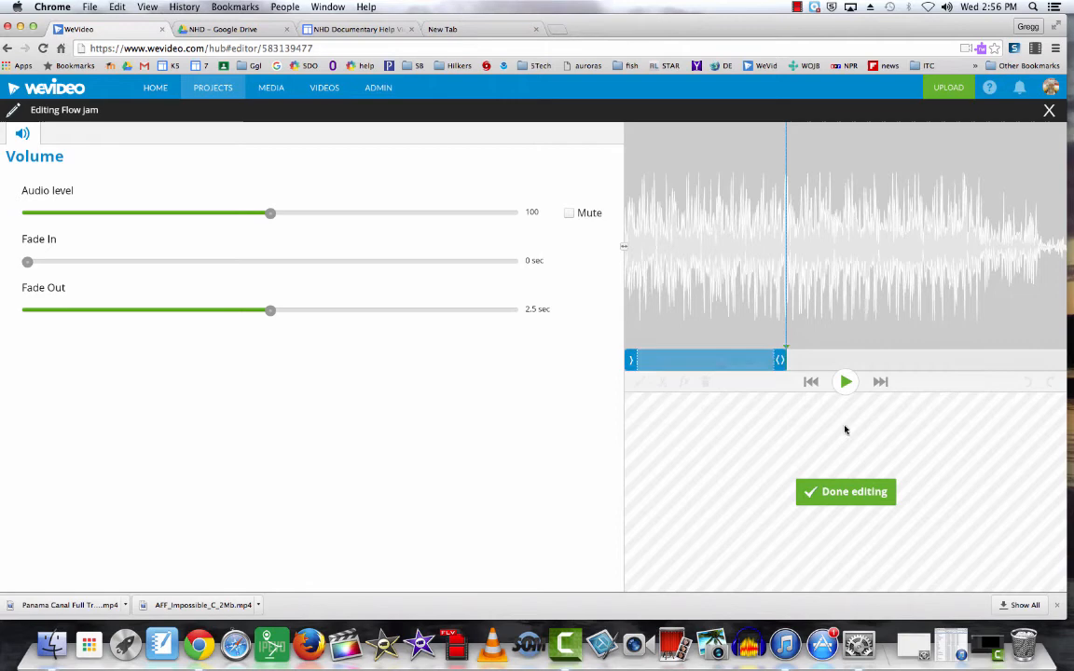
{"action": "left_click", "coordinate": [845, 492]}
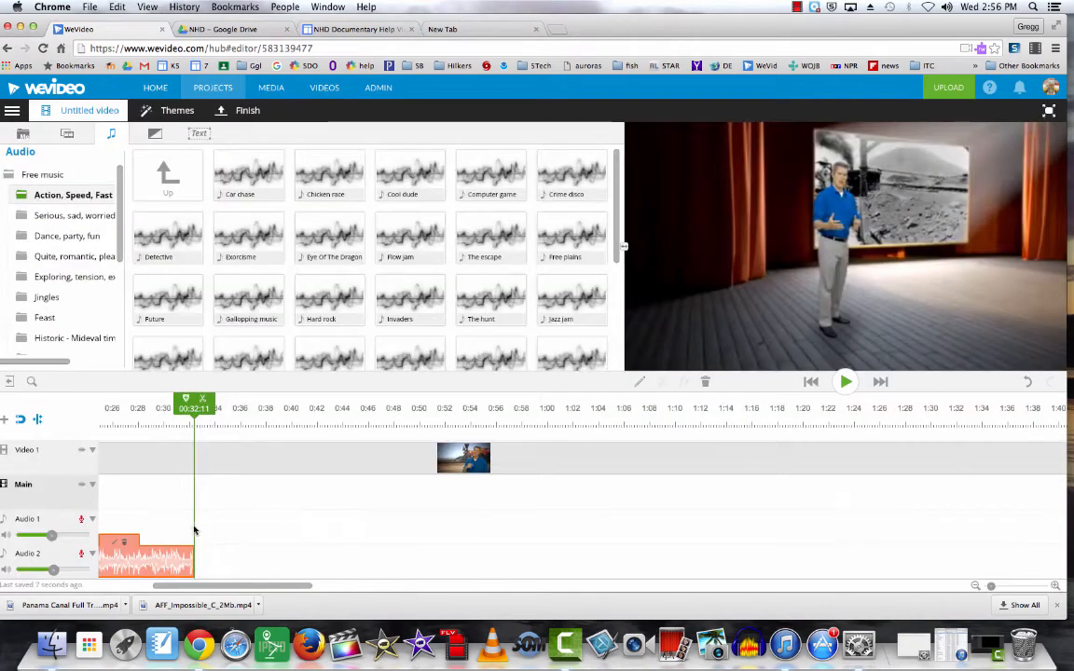
{"action": "right_click", "coordinate": [121, 543]}
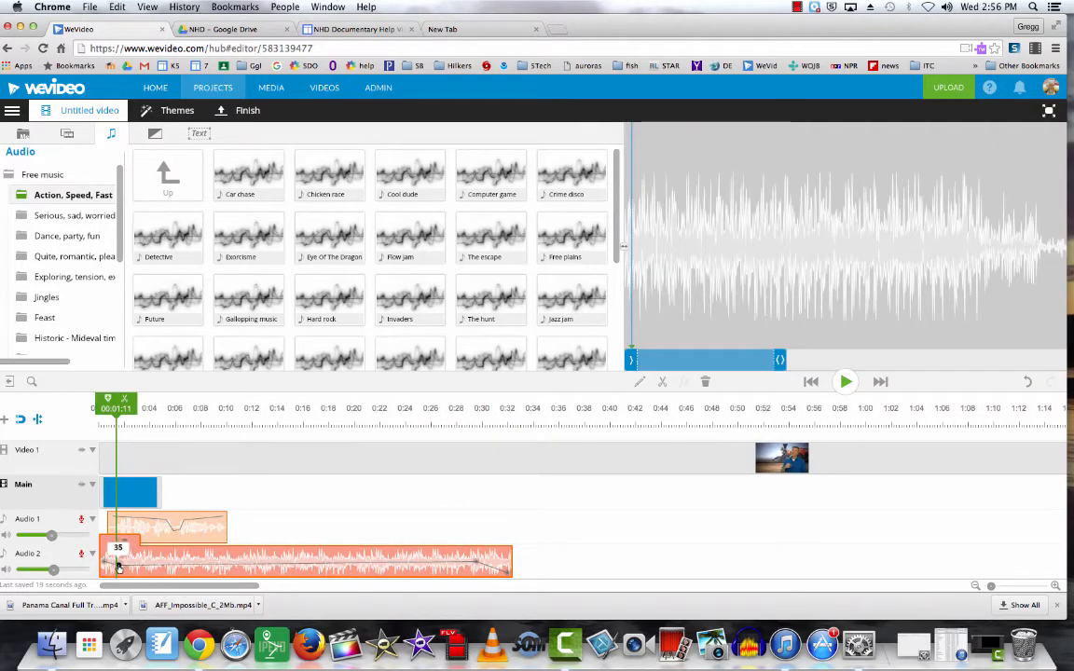
{"action": "mouse_move", "coordinate": [220, 573]}
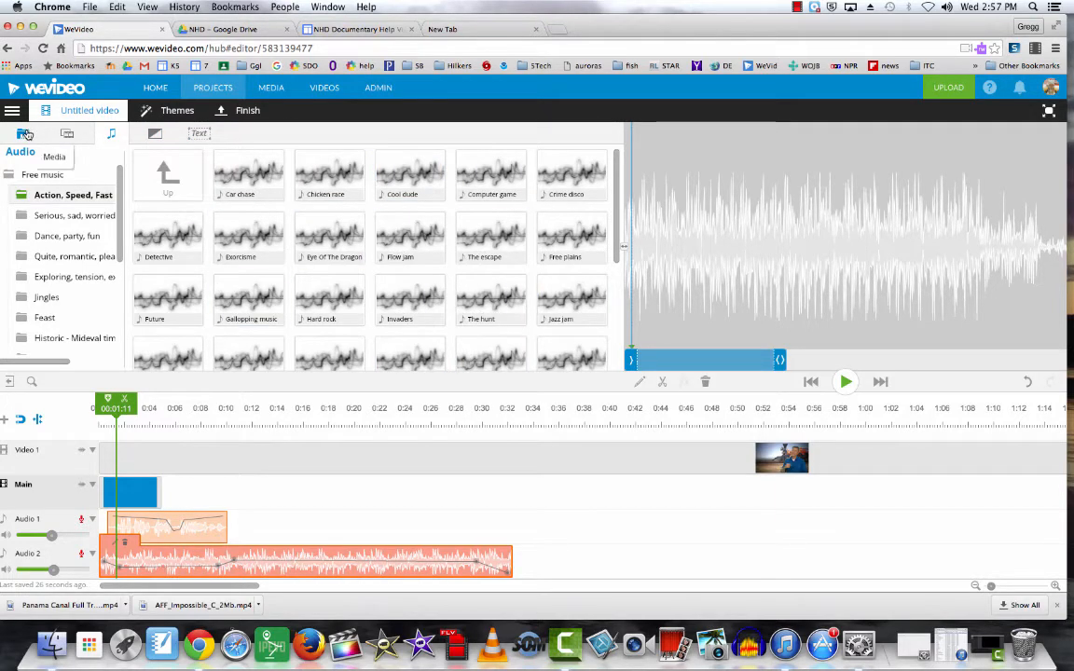
{"action": "left_click", "coordinate": [67, 135]}
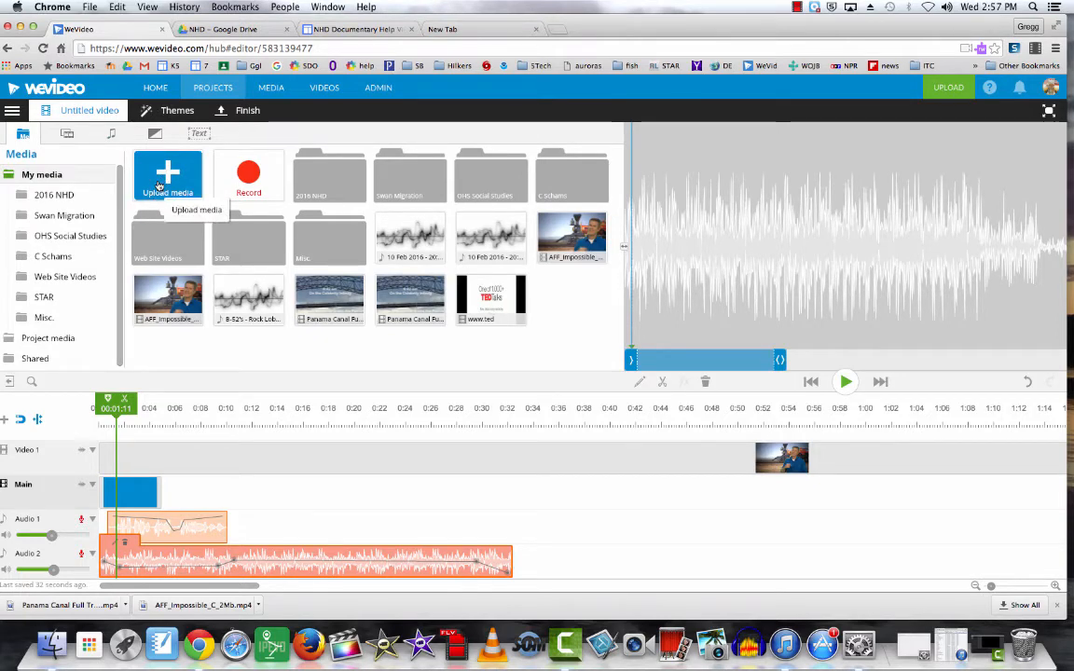
{"action": "mouse_move", "coordinate": [160, 178]}
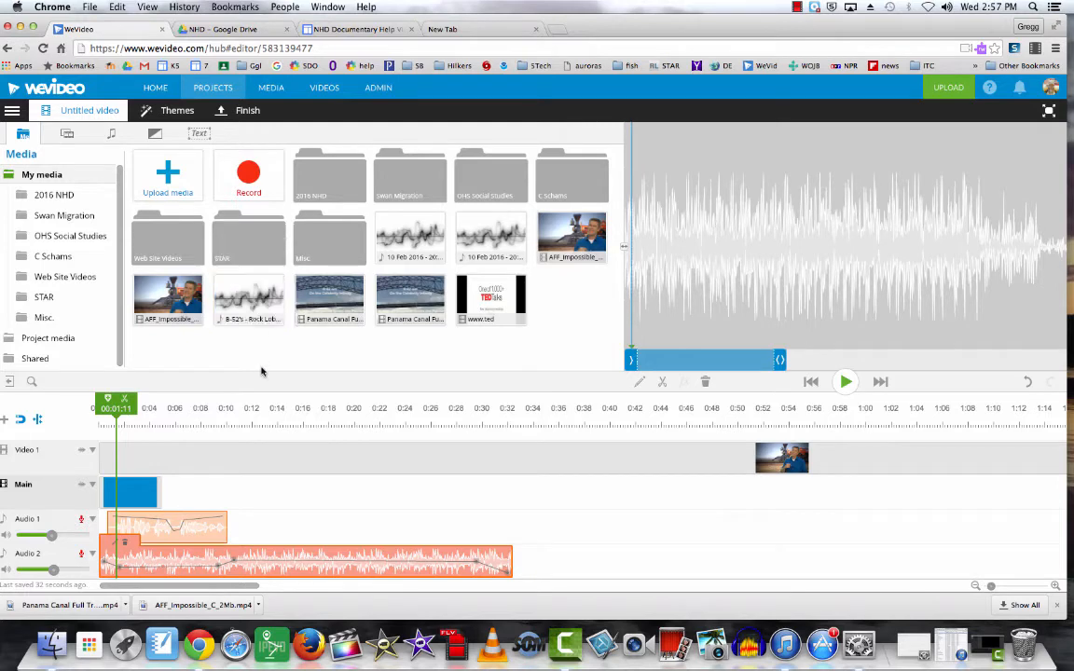
{"action": "mouse_move", "coordinate": [250, 358]}
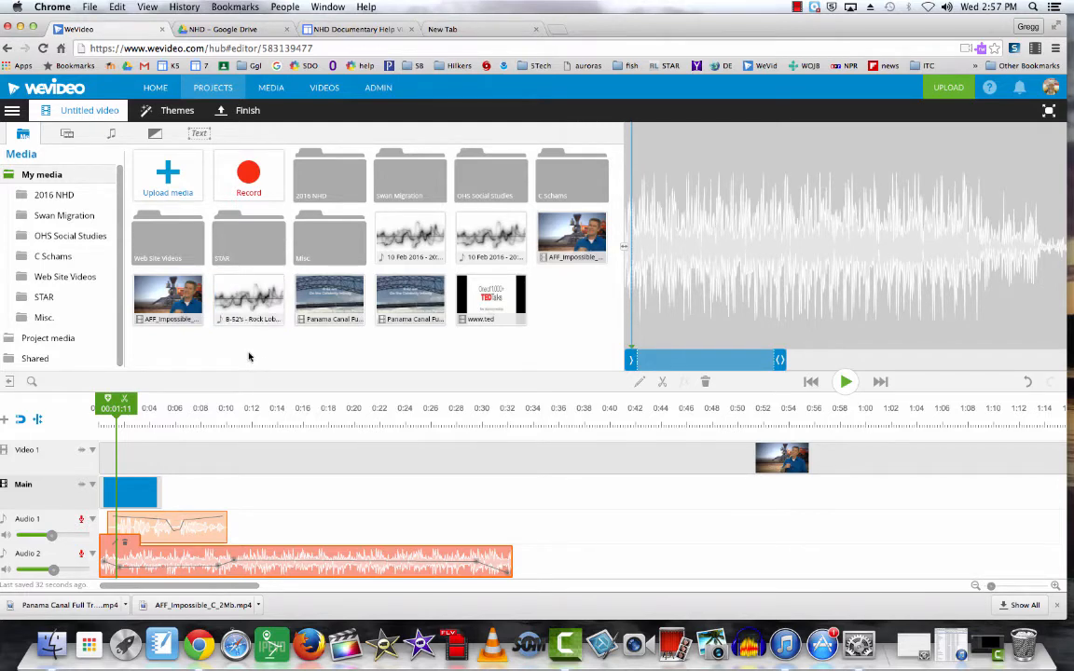
{"action": "mouse_move", "coordinate": [224, 354]}
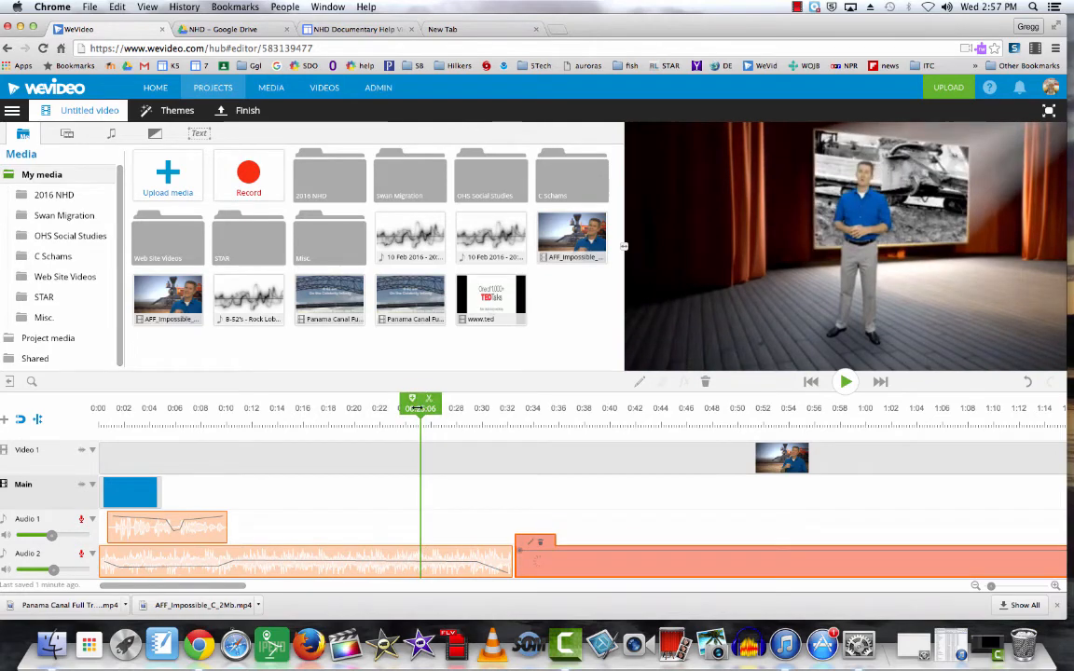
{"action": "left_click", "coordinate": [845, 380]}
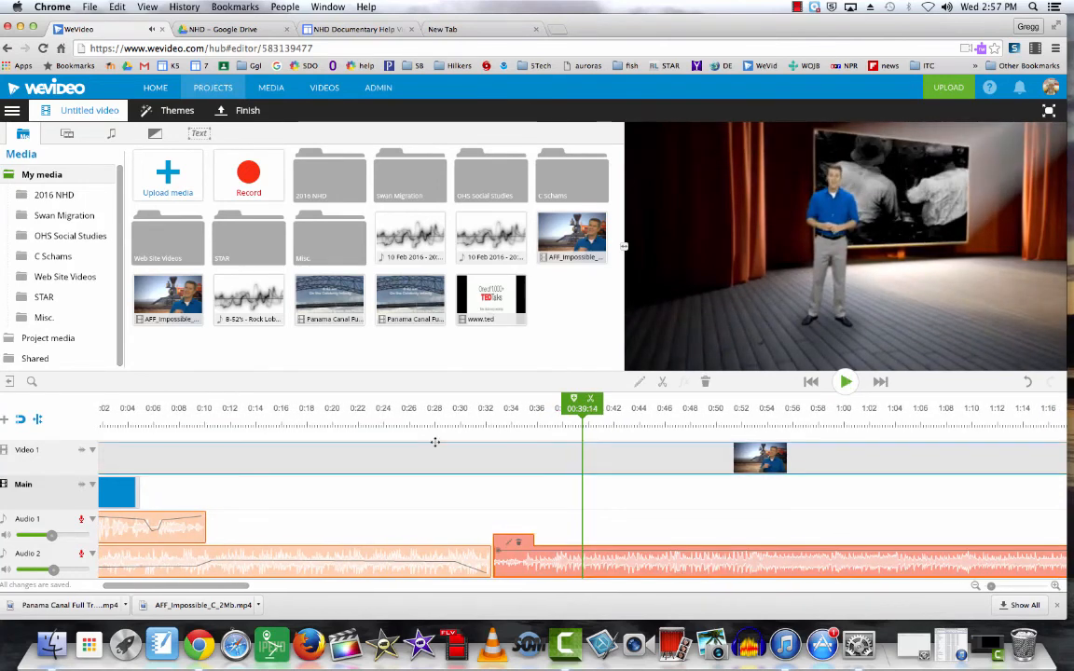
{"action": "mouse_move", "coordinate": [432, 433]}
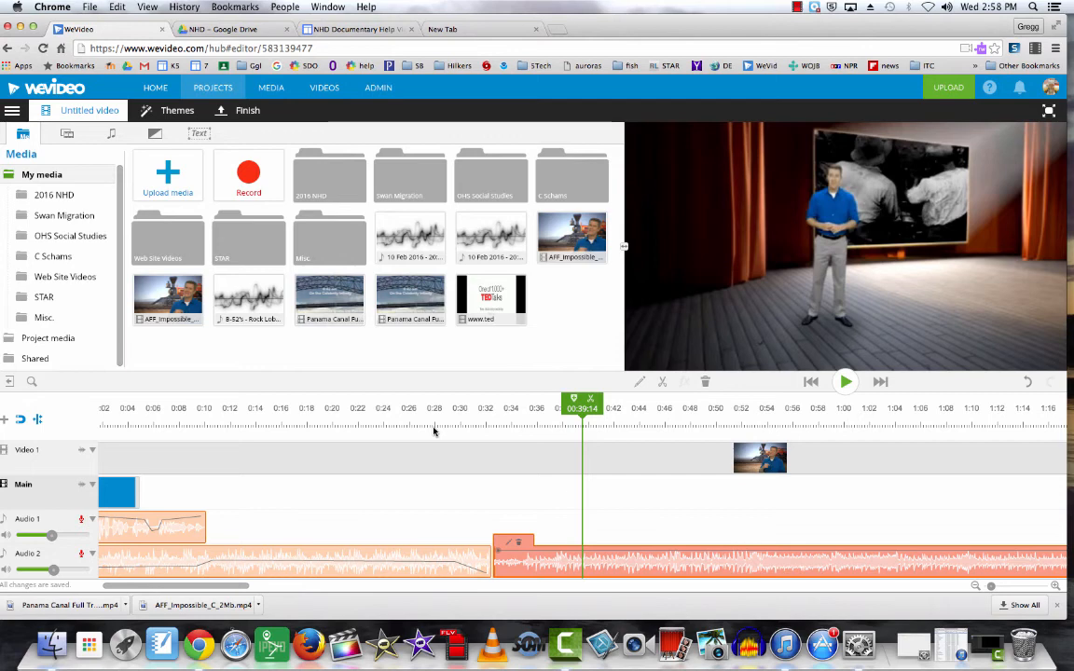
{"action": "mouse_move", "coordinate": [440, 507]}
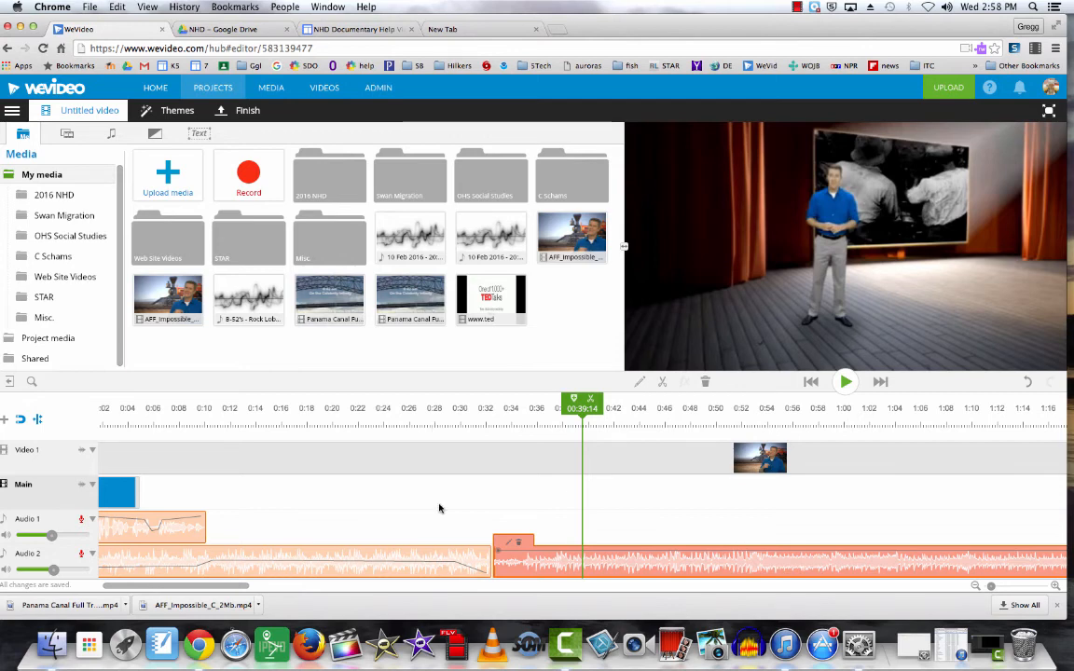